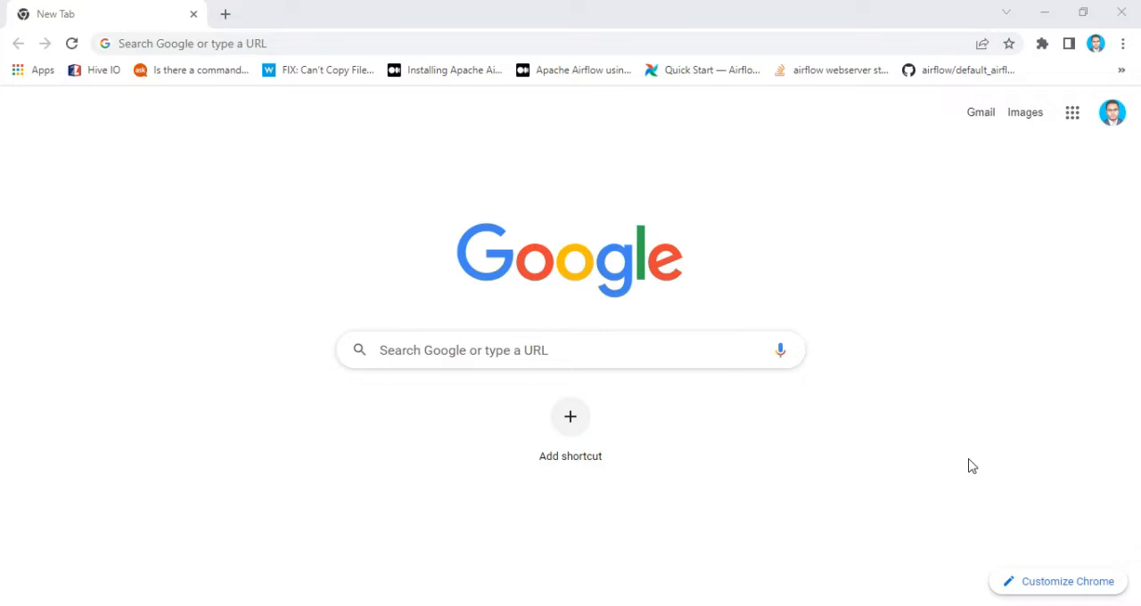
pyautogui.moveTo(731, 246)
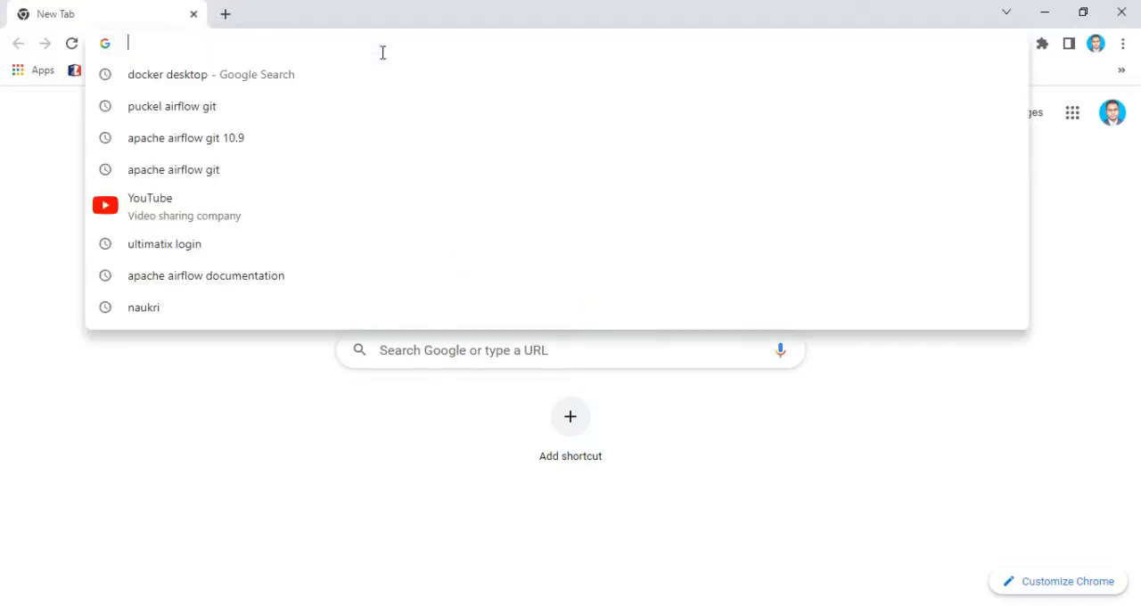
# Run a Google search for 'docker desktop' from a new Chrome tab
pyautogui.write('docker desktop')
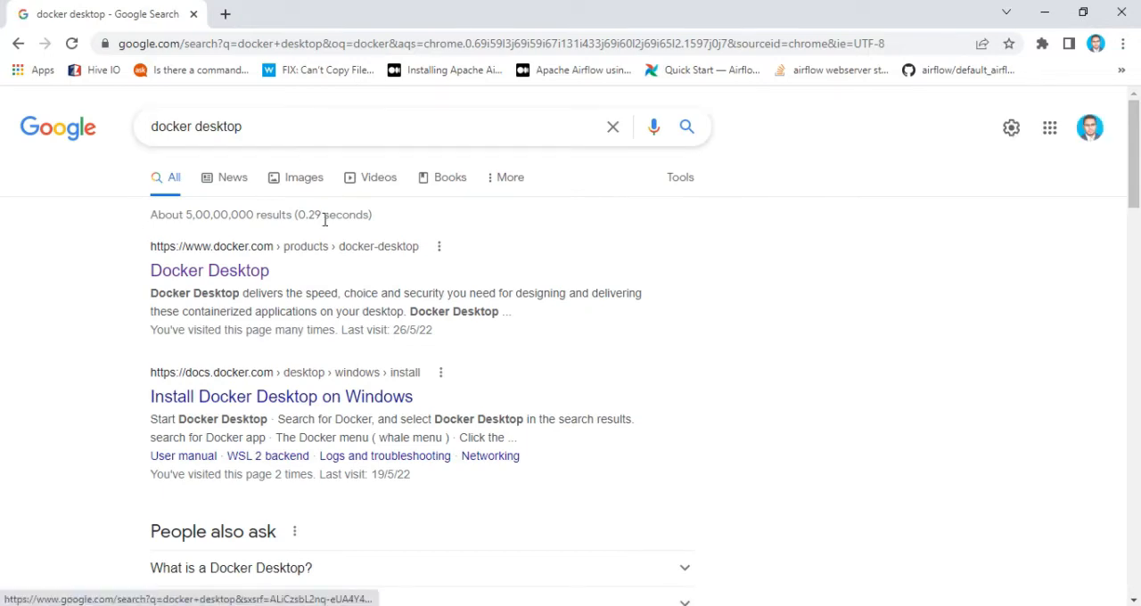
pyautogui.moveTo(211, 271)
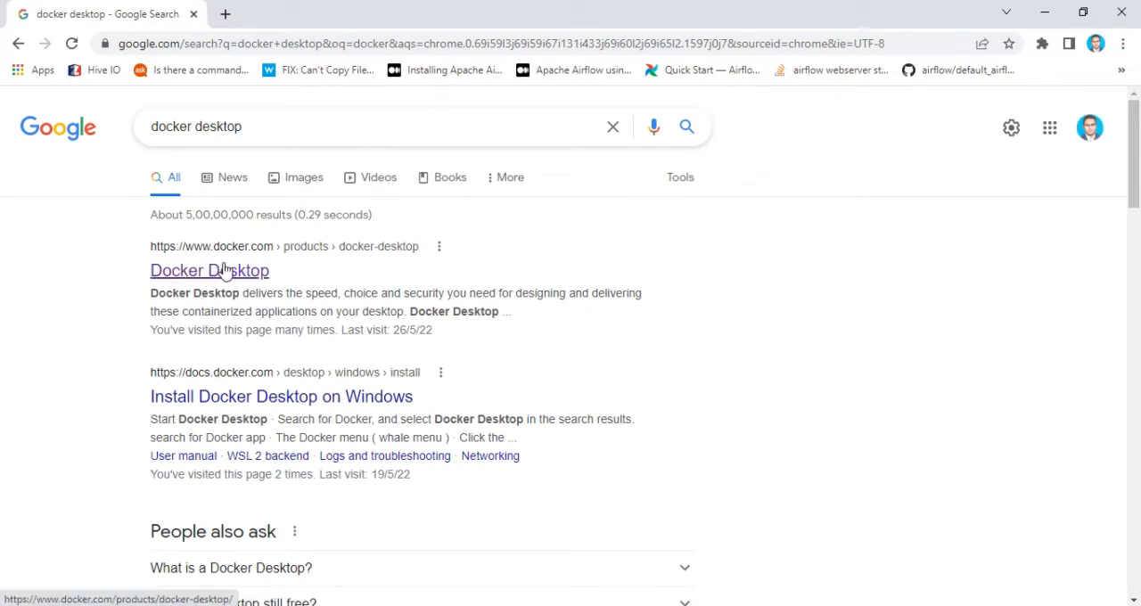
# Open the Docker Desktop product page from the results and find the Windows download link
pyautogui.click(208, 271)
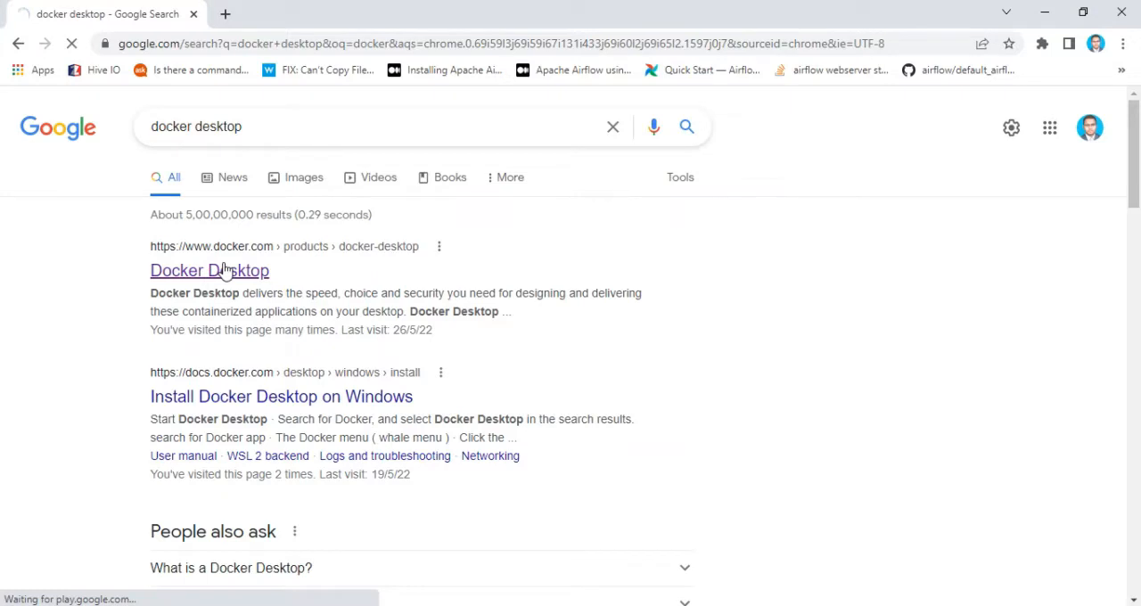
pyautogui.click(210, 271)
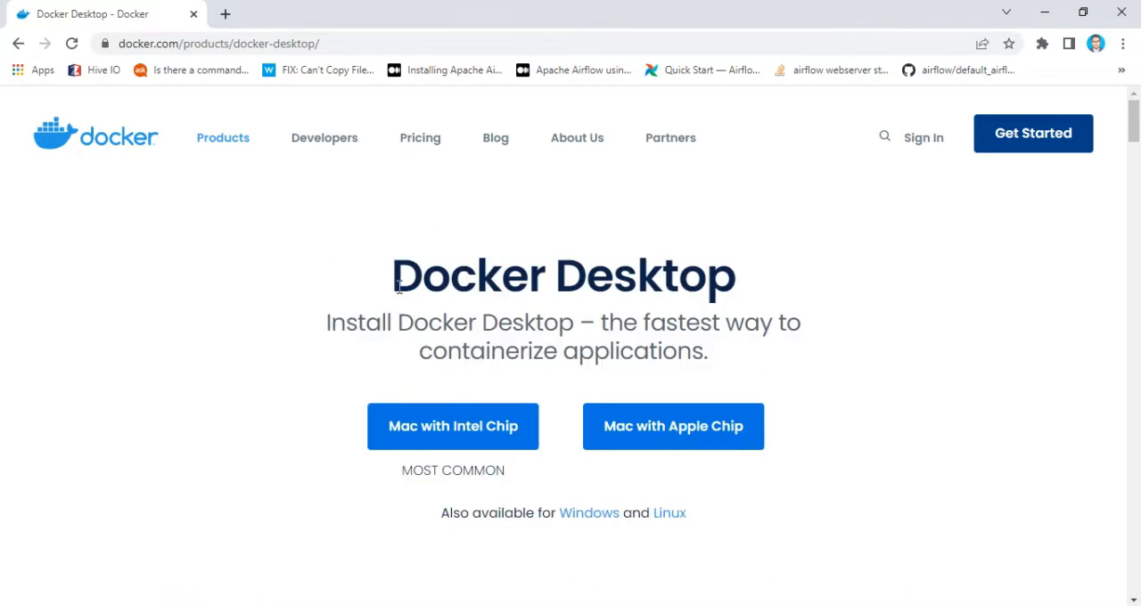
pyautogui.scroll(-3)
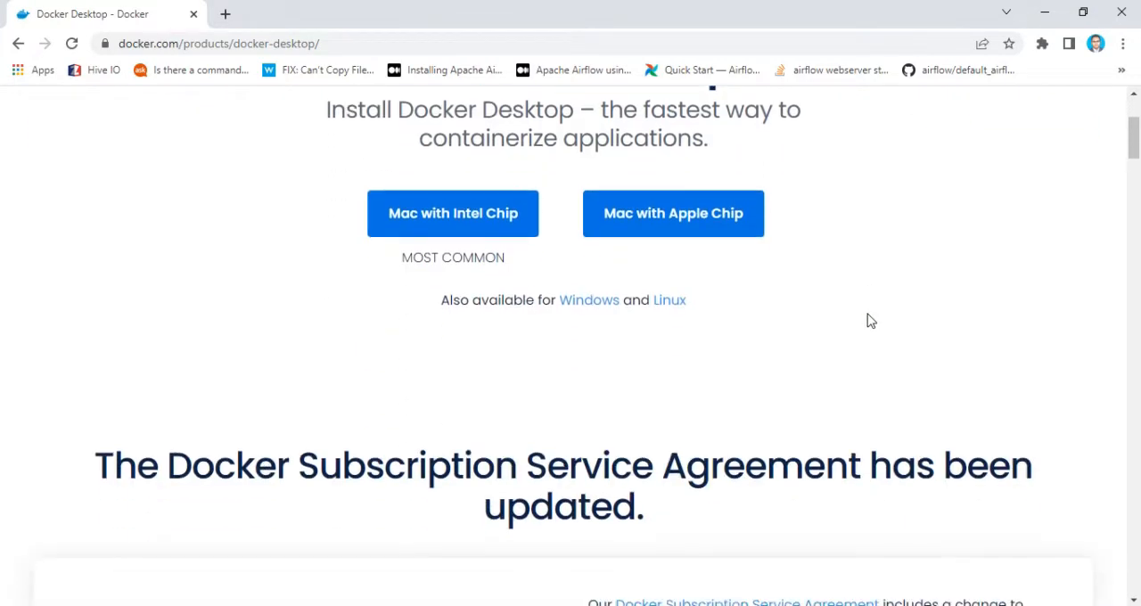
pyautogui.moveTo(670, 300)
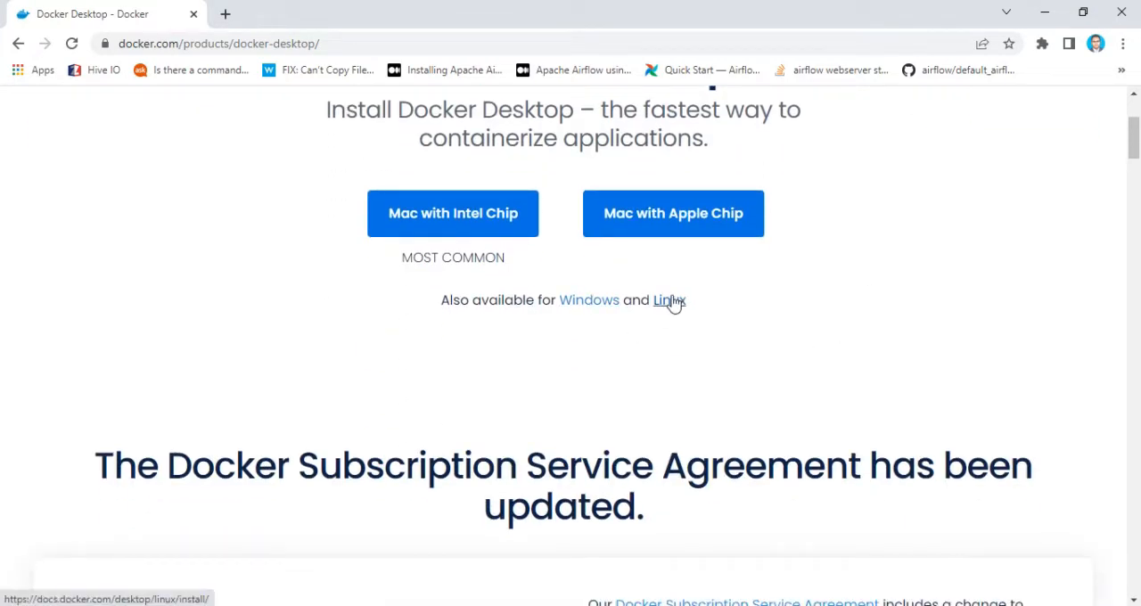
pyautogui.moveTo(628, 342)
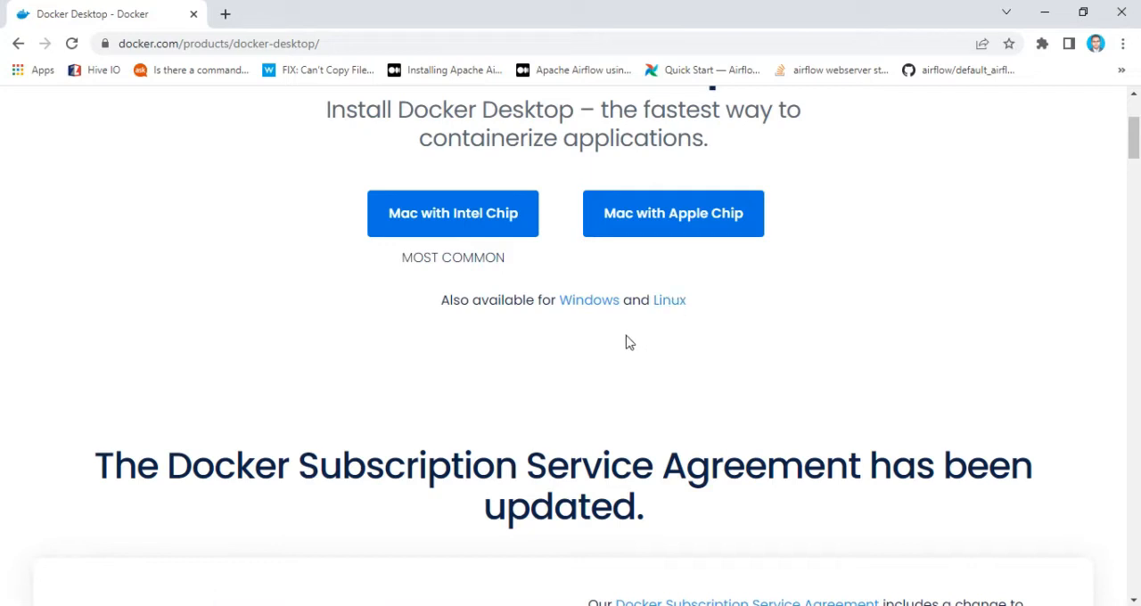
pyautogui.moveTo(588, 299)
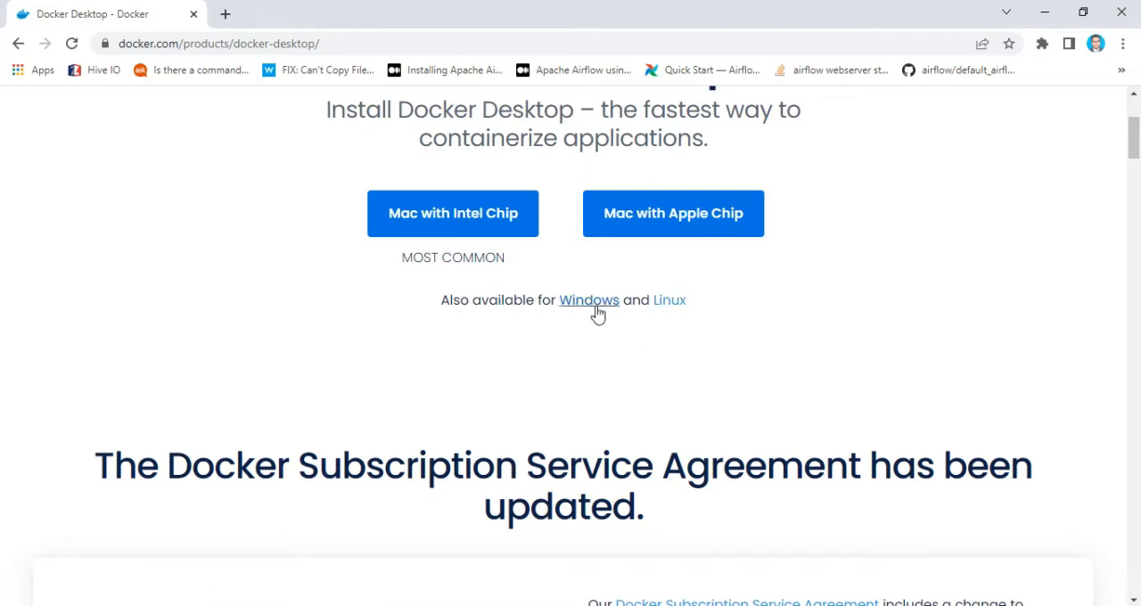
pyautogui.moveTo(472, 517)
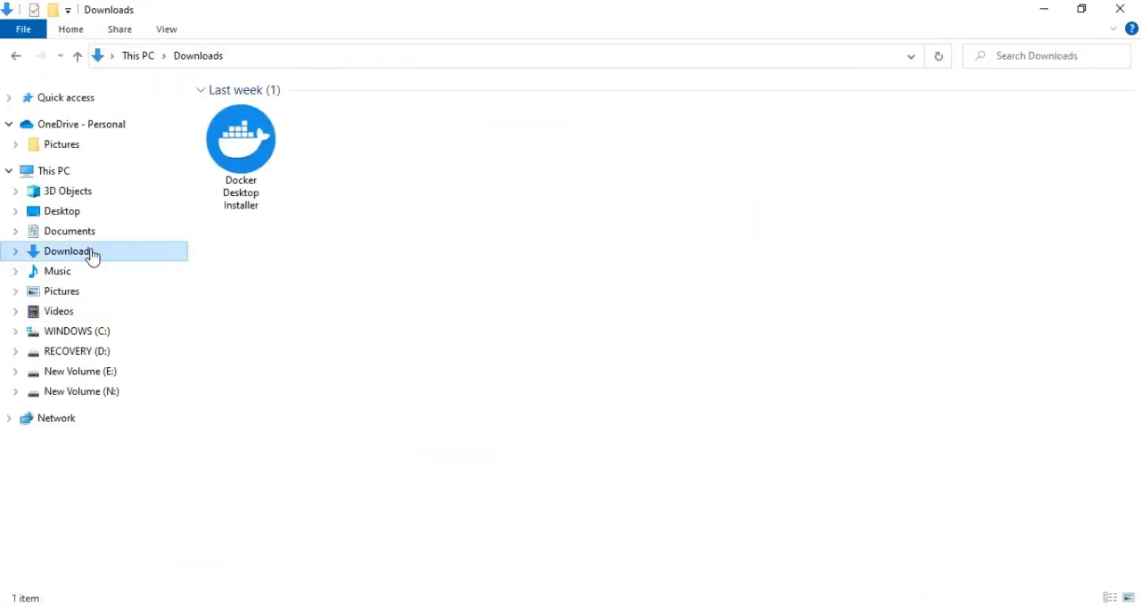
# Launch Docker Desktop Installer from the Downloads folder to install Docker Desktop
pyautogui.click(240, 142)
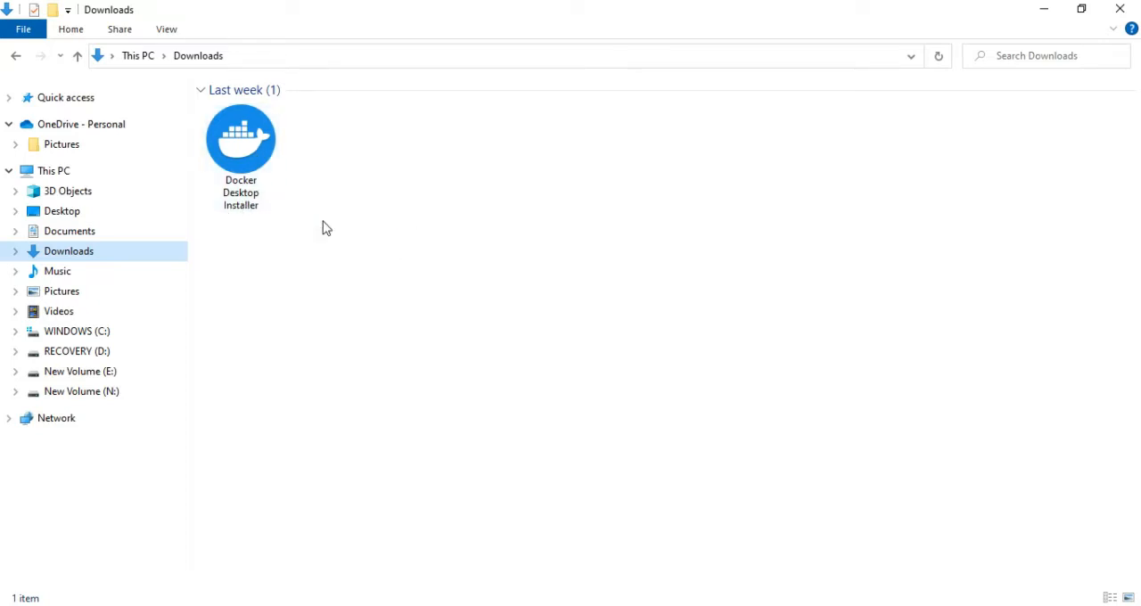
pyautogui.moveTo(370, 257)
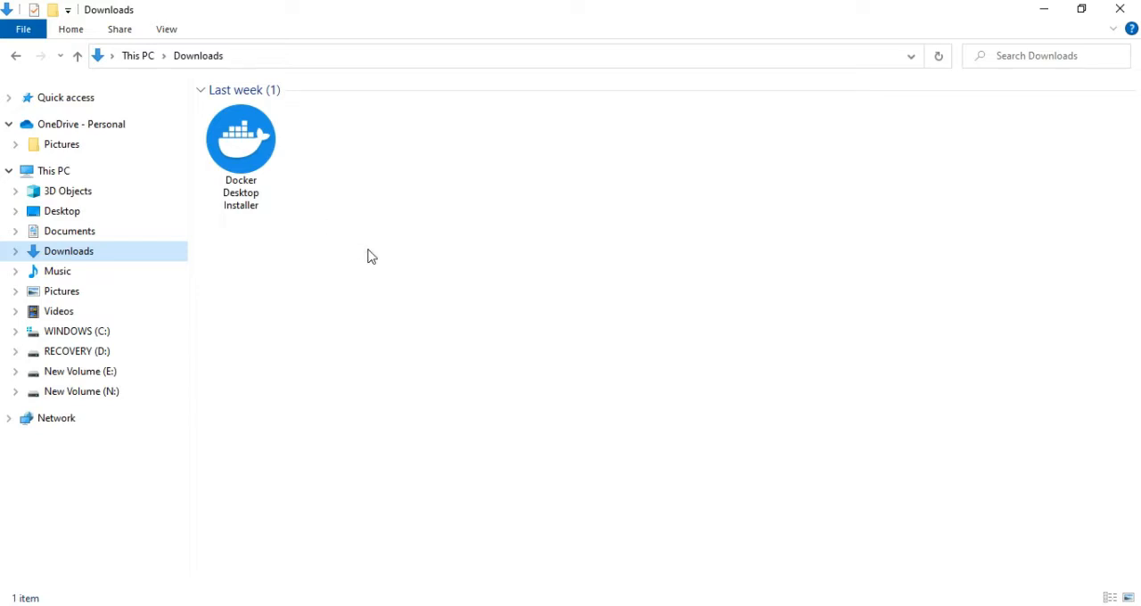
pyautogui.moveTo(621, 496)
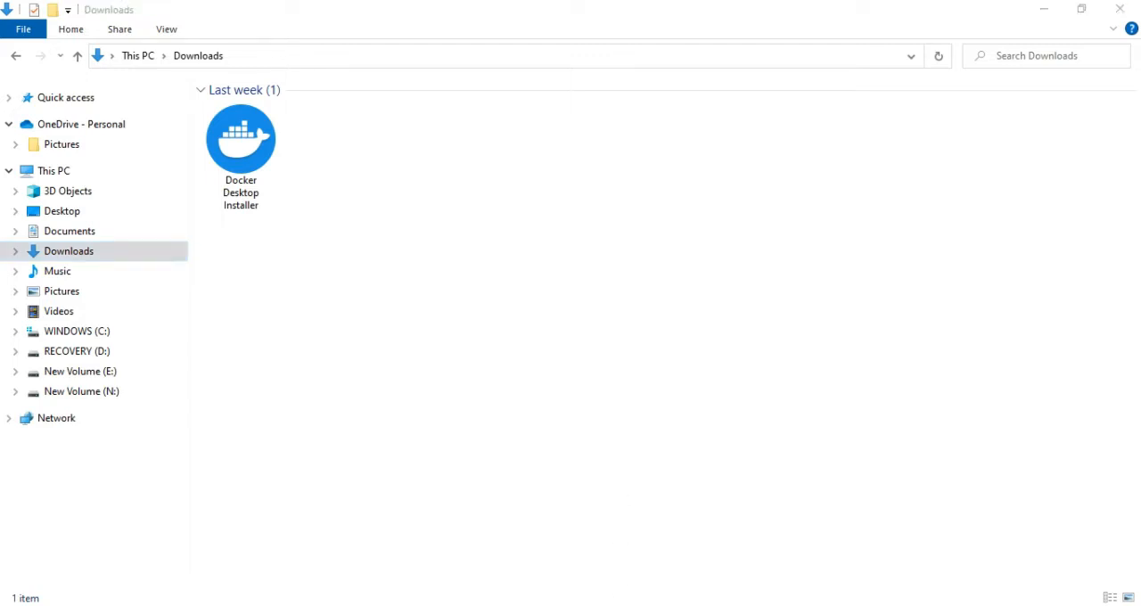
pyautogui.doubleClick(239, 139)
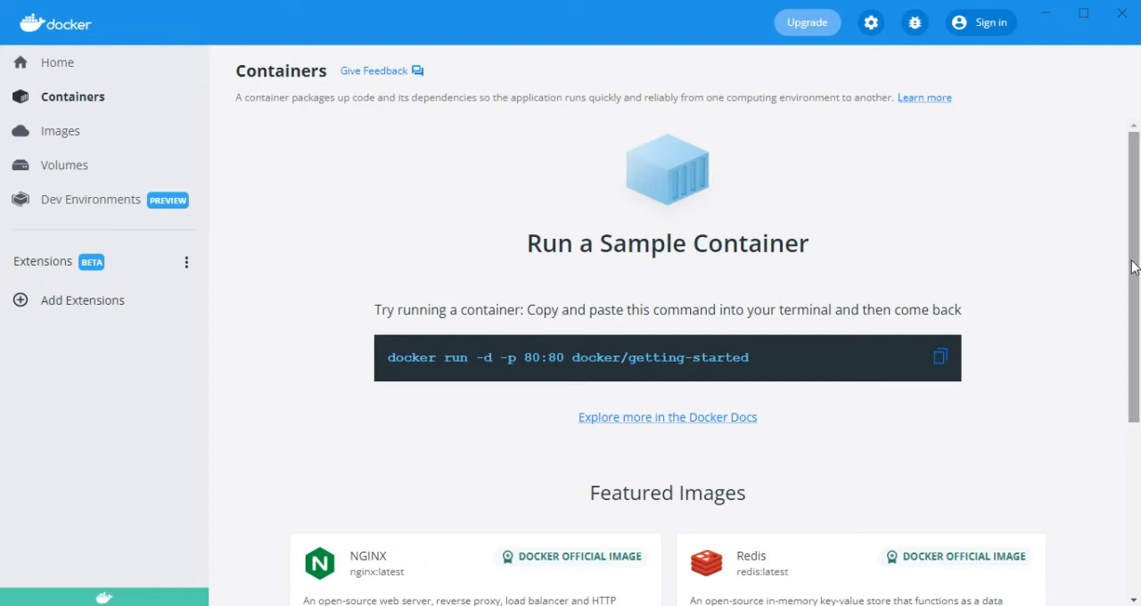
pyautogui.moveTo(1133, 298)
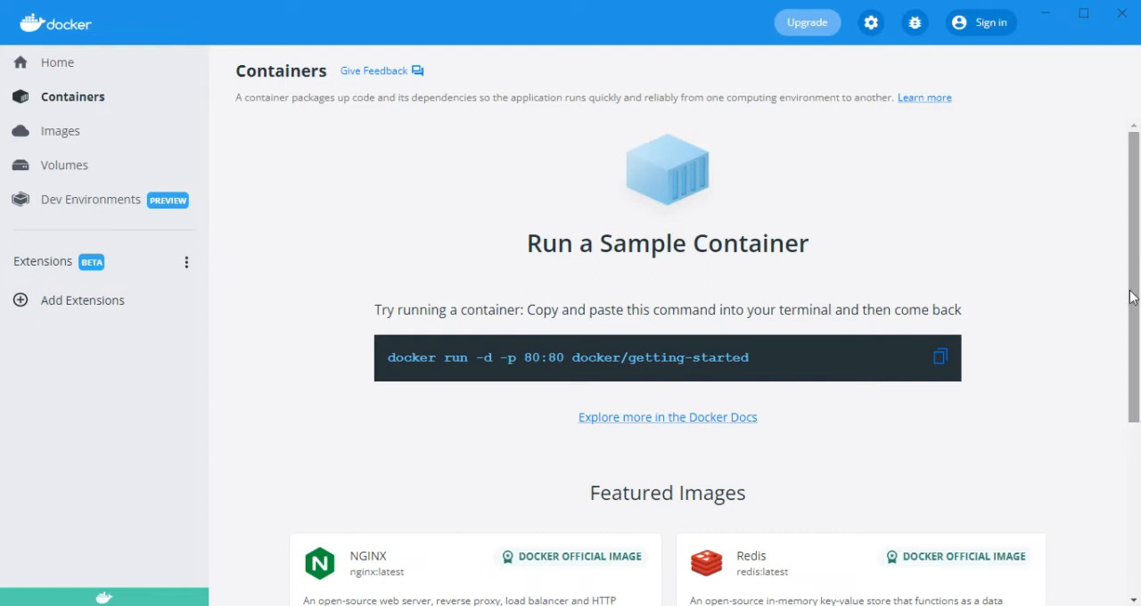
pyautogui.moveTo(992, 348)
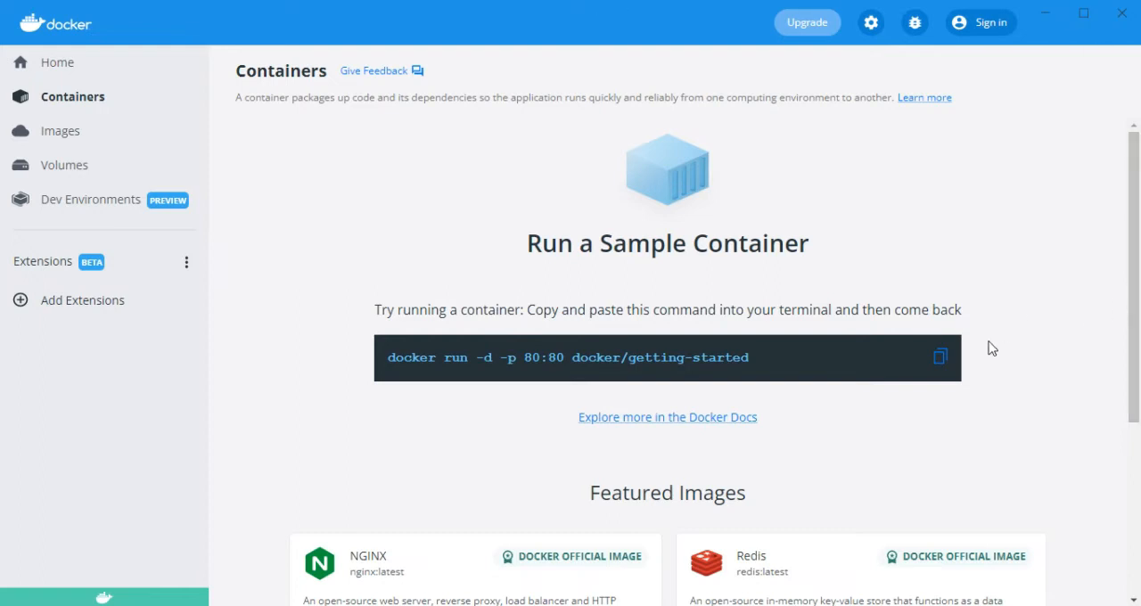
# Copy the 'docker run -d -p 80:80 docker/getting-started' sample command from the Containers page
pyautogui.click(939, 357)
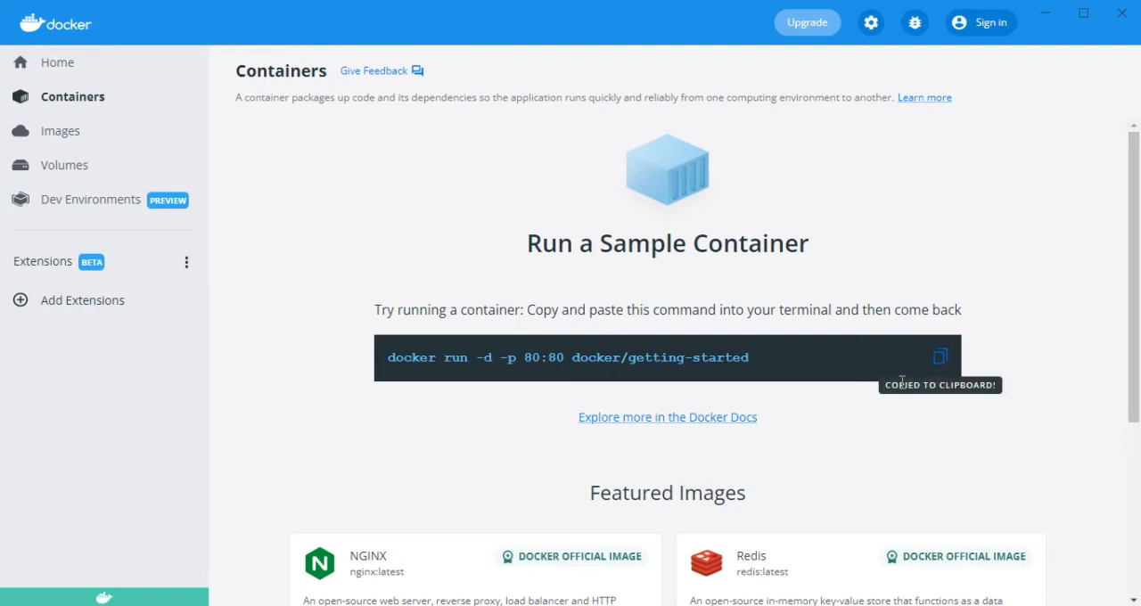
pyautogui.click(942, 356)
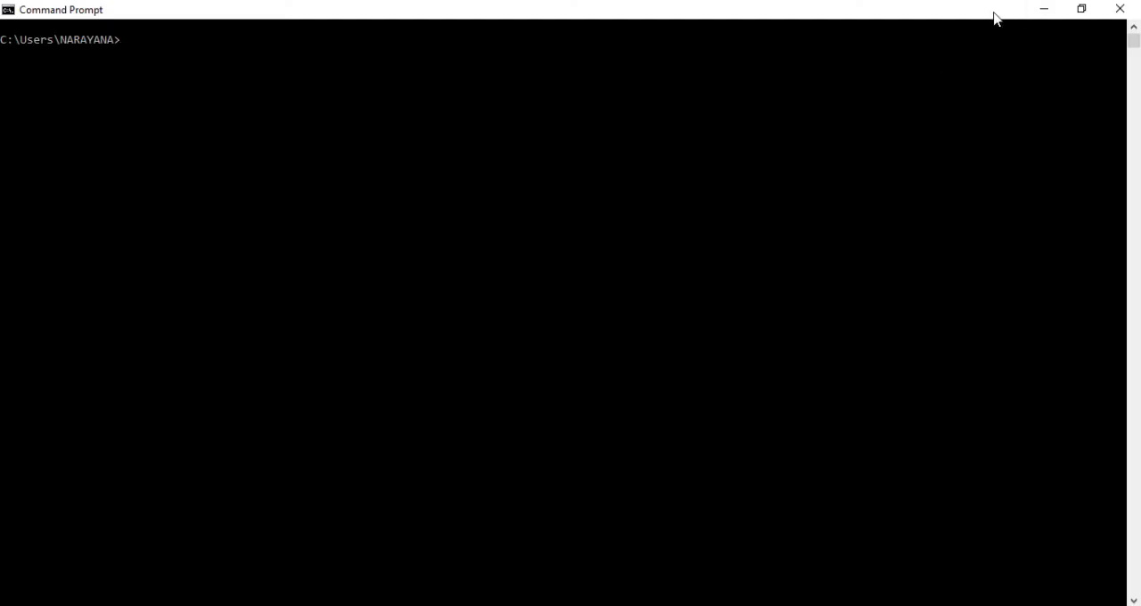
pyautogui.moveTo(139, 49)
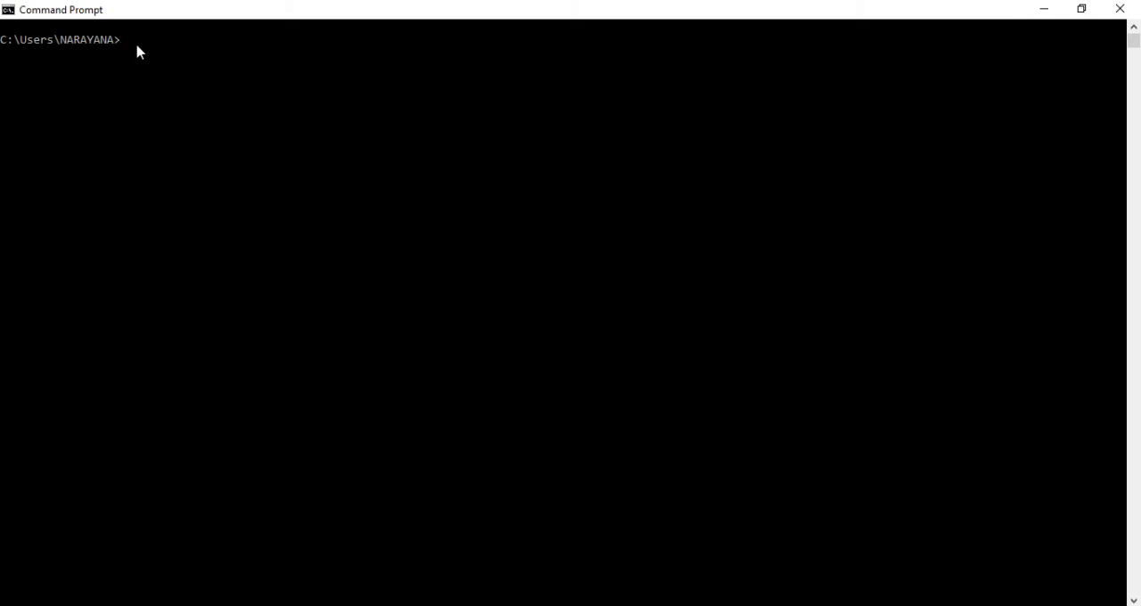
# Run 'docker run -d -p 80:80 docker/getting-started' and select the returned container ID
pyautogui.write('docker run -d -p 80:80 docker/getting-started')
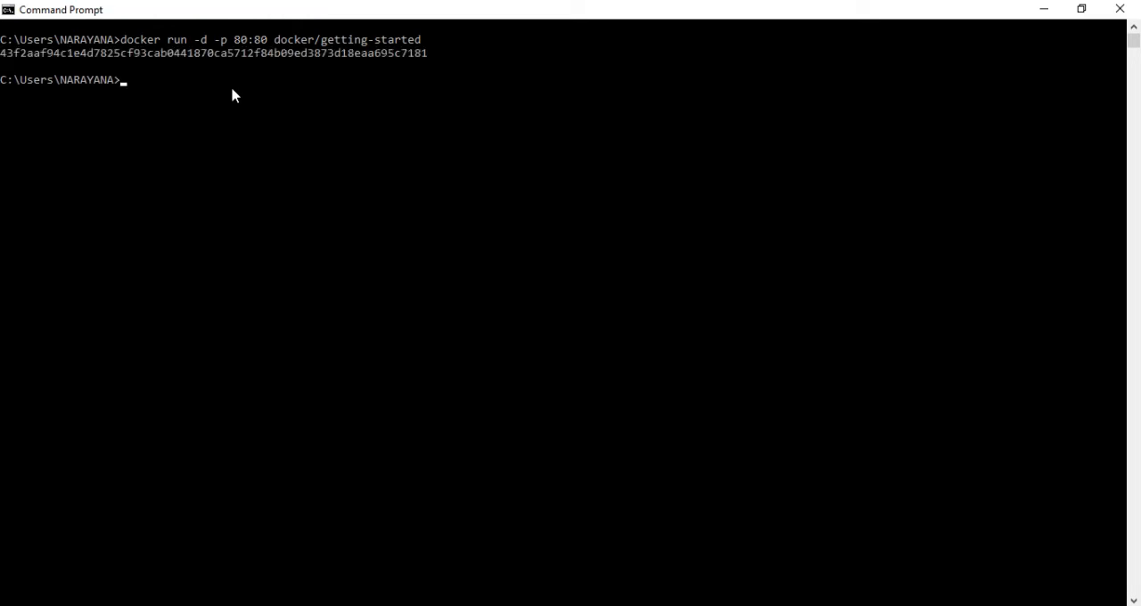
pyautogui.moveTo(0, 54); pyautogui.dragTo(431, 54)
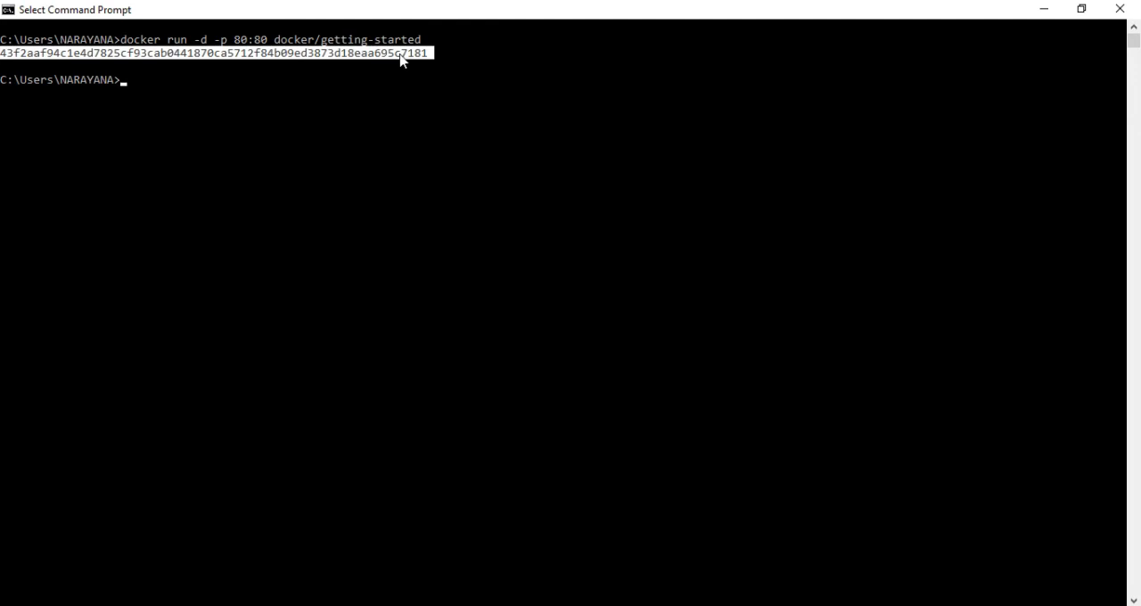
pyautogui.moveTo(613, 456)
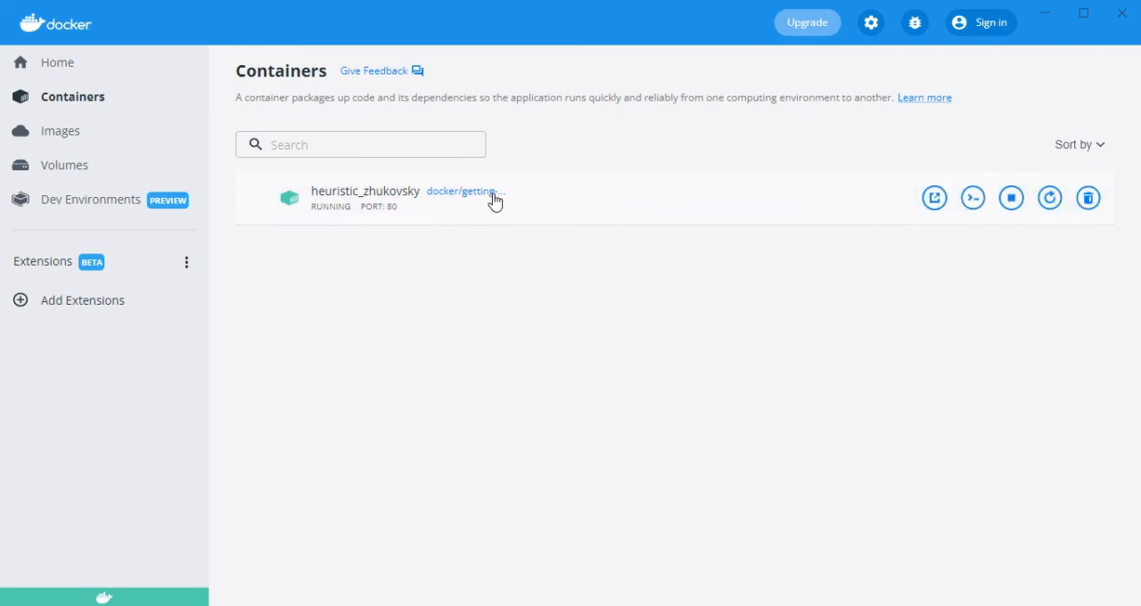
pyautogui.moveTo(474, 278)
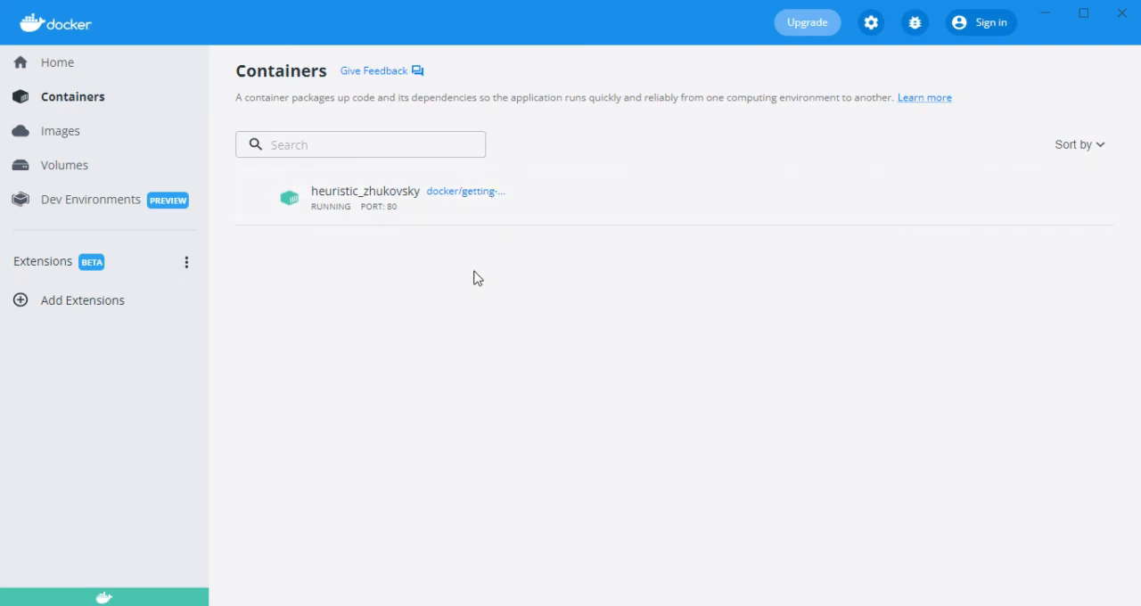